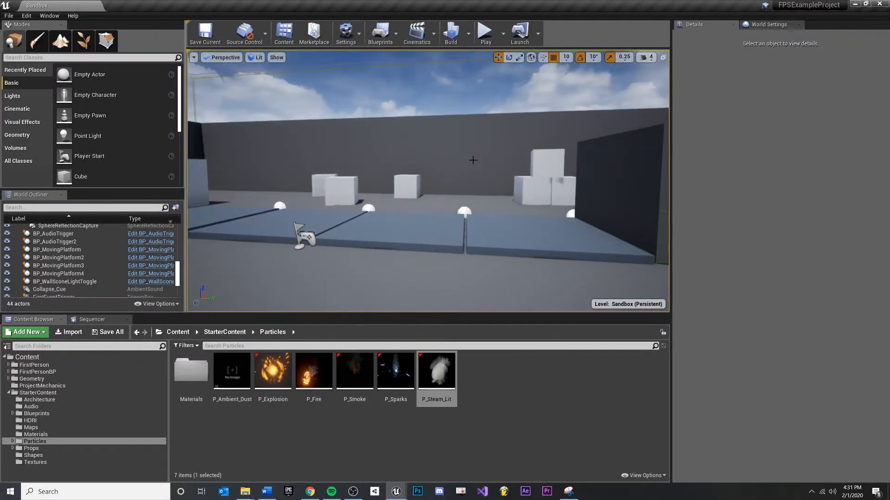
mouse_move(485, 31)
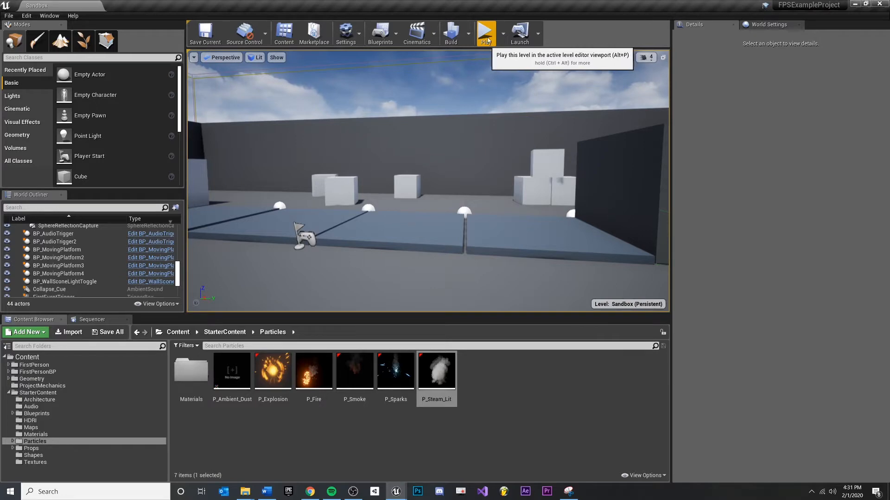
- Play-test the level, then open BP_MovingPlatform's Animator timeline and select its first keyframe
click(485, 32)
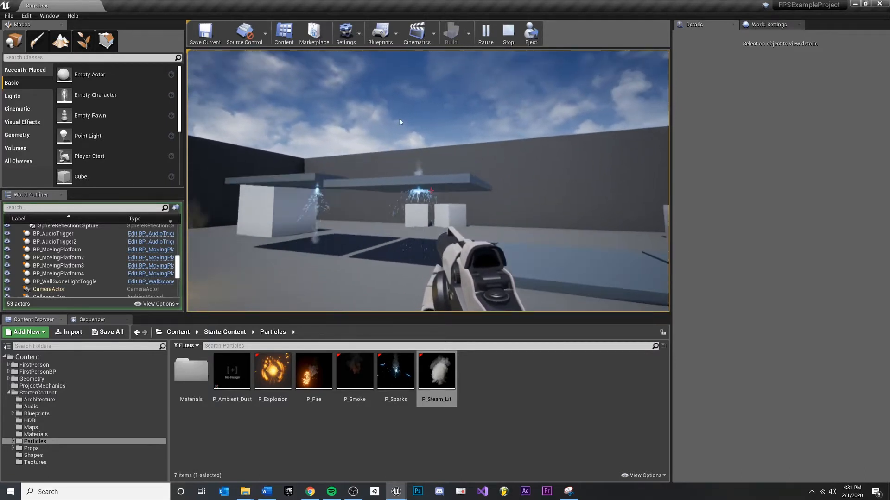
click(507, 33)
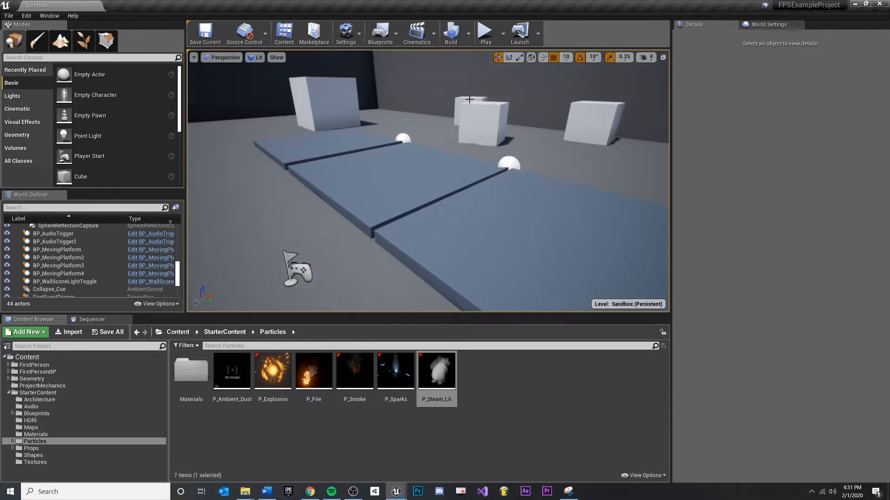
click(59, 265)
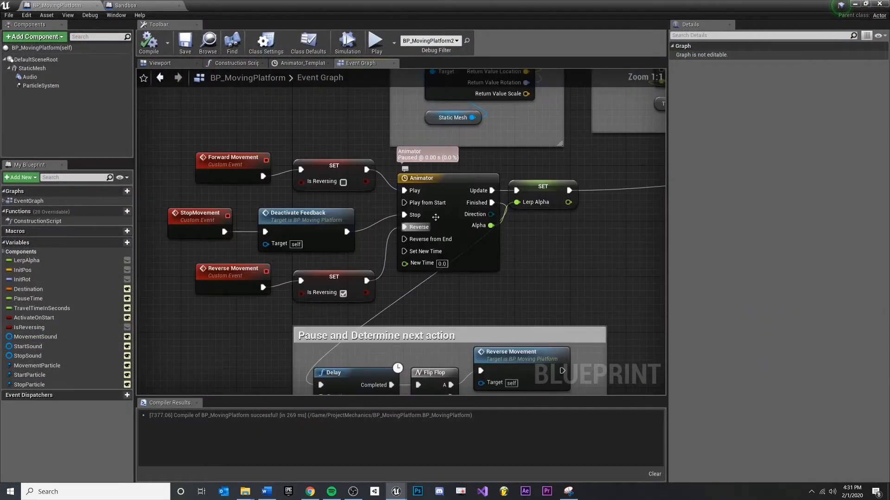
click(301, 63)
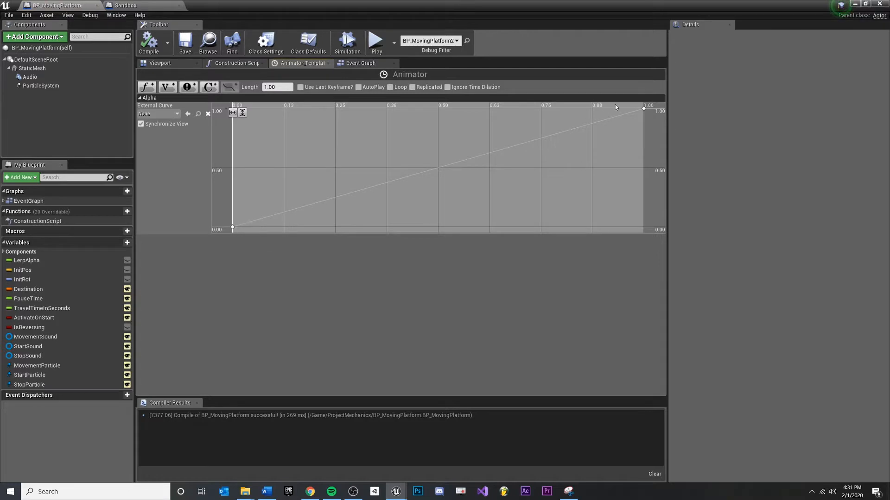
click(232, 228)
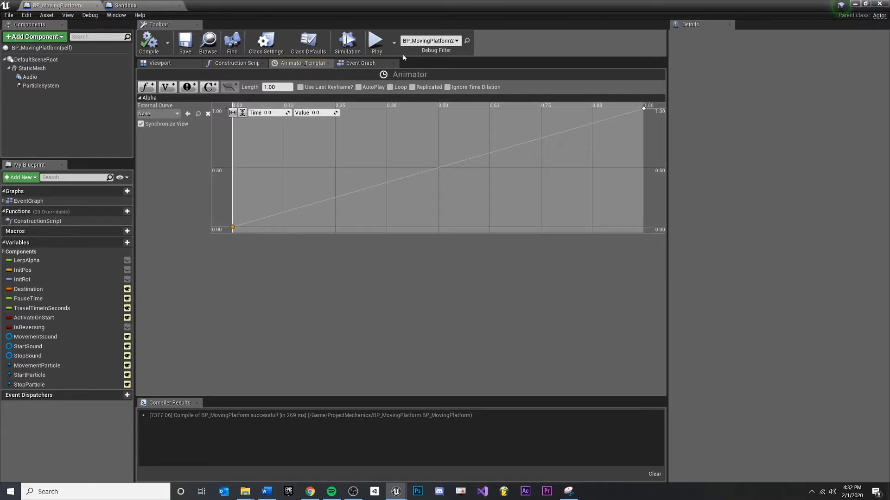
mouse_move(651, 88)
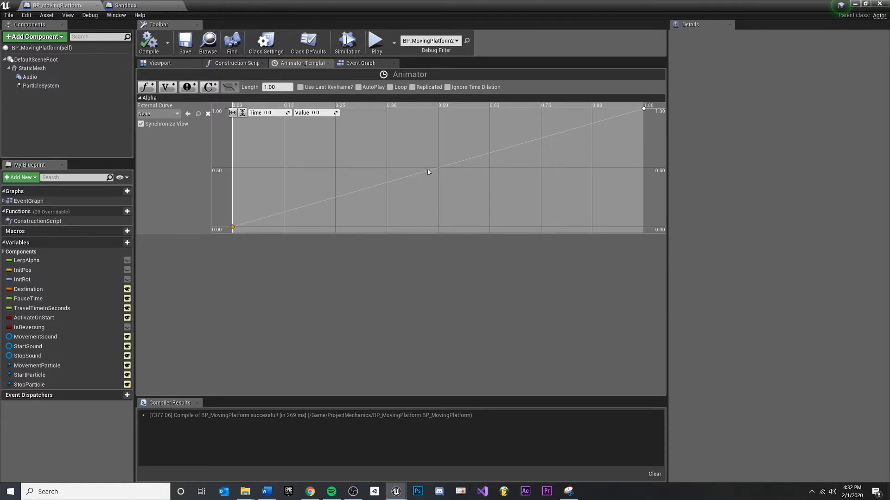
mouse_move(610, 104)
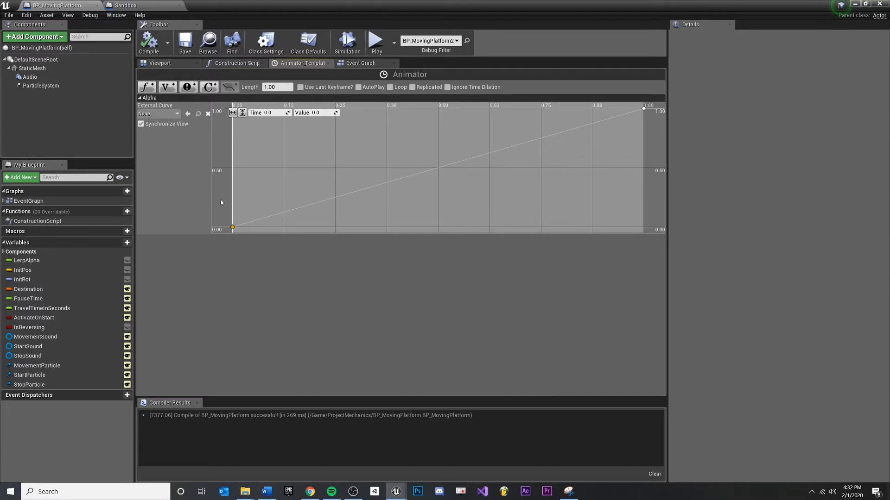
mouse_move(722, 150)
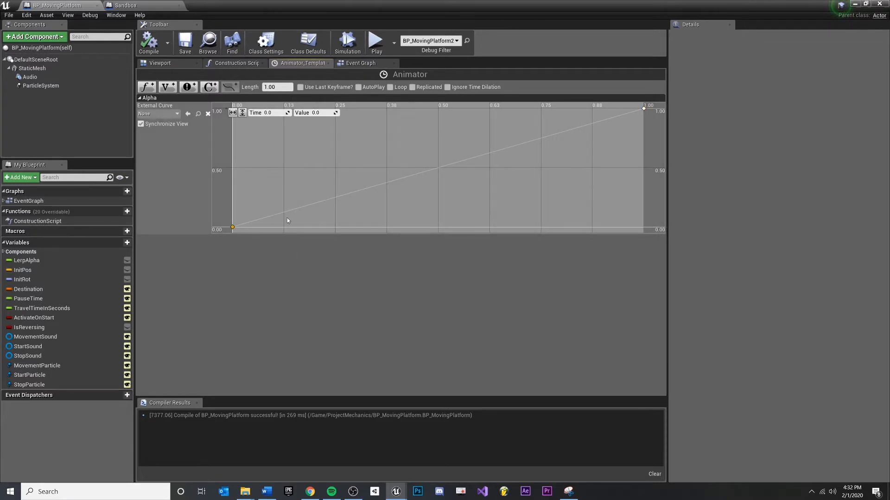
- Set the Alpha curve's first keyframe to User tangent interpolation
right_click(232, 227)
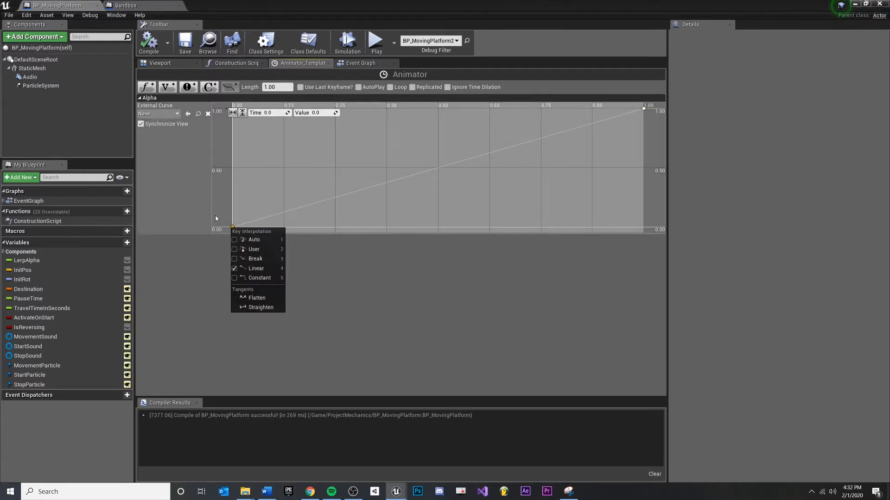
mouse_move(260, 306)
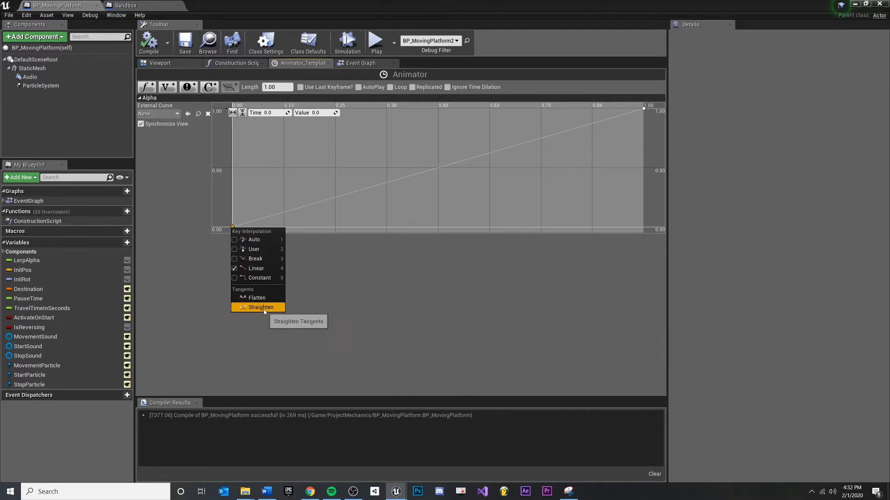
mouse_move(253, 249)
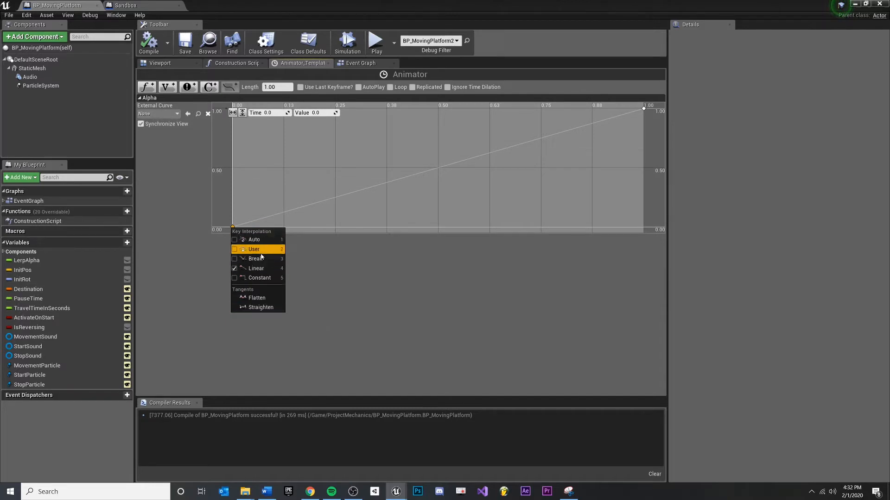
click(253, 249)
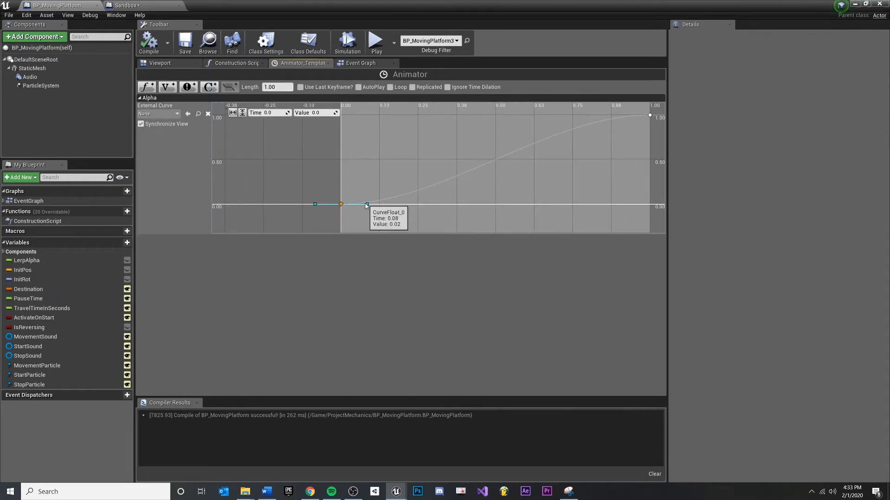
- Steepen the first keyframe's tangent and break its tangents to move independently
drag(366, 205, 361, 186)
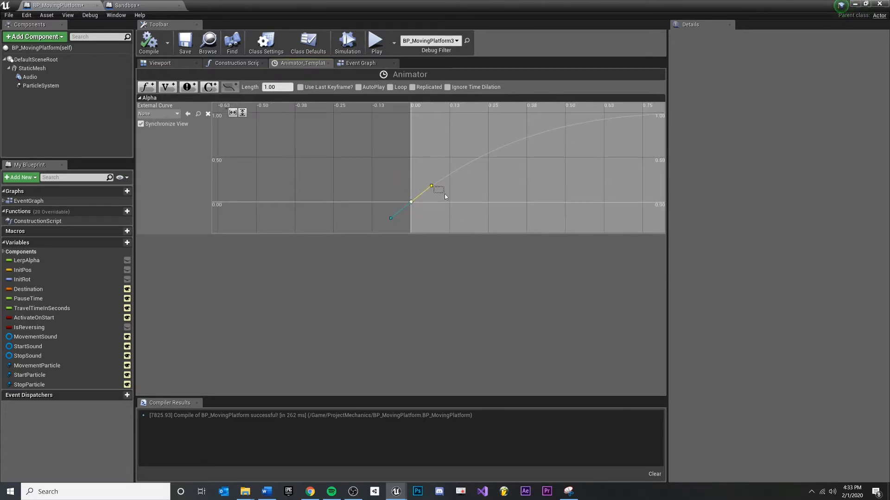
right_click(431, 186)
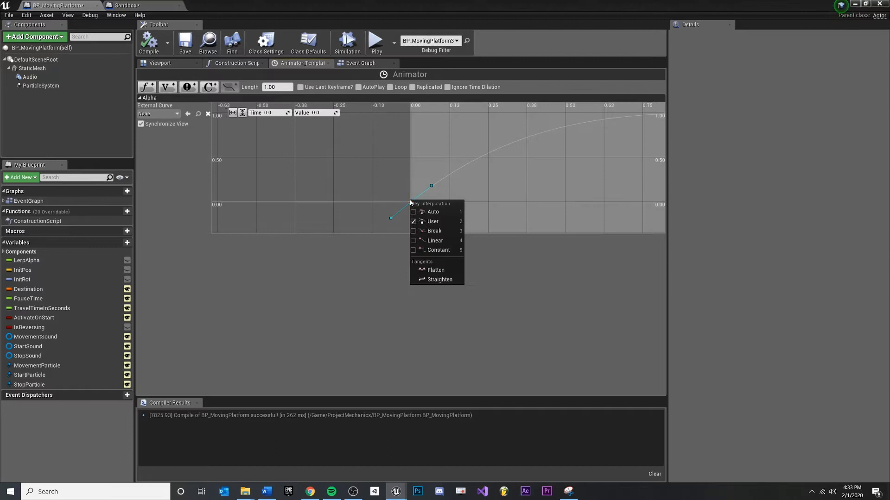
mouse_move(434, 231)
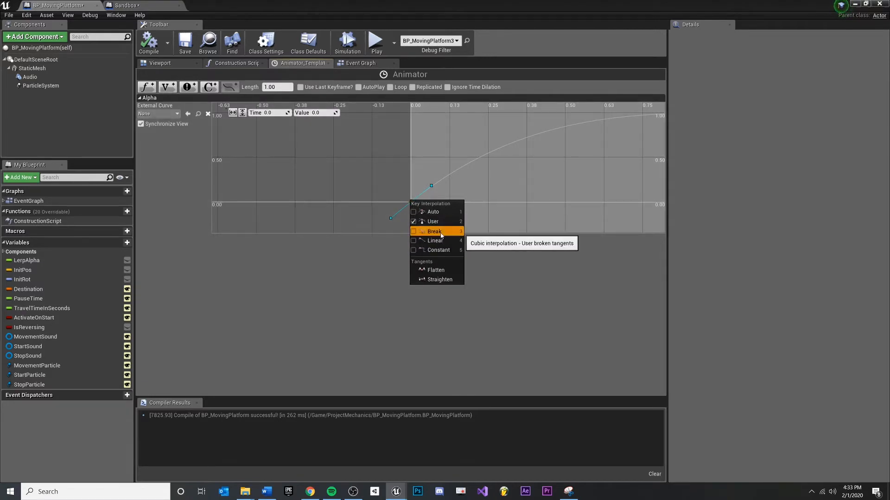
click(434, 231)
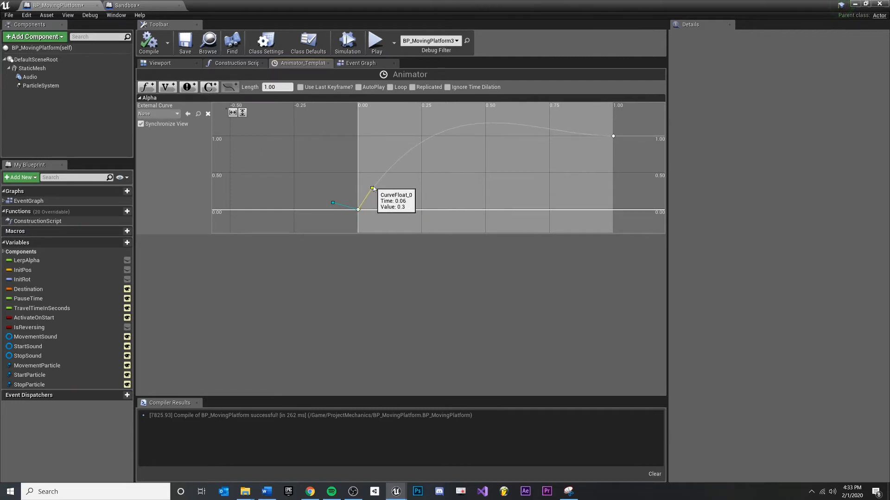
mouse_move(390, 157)
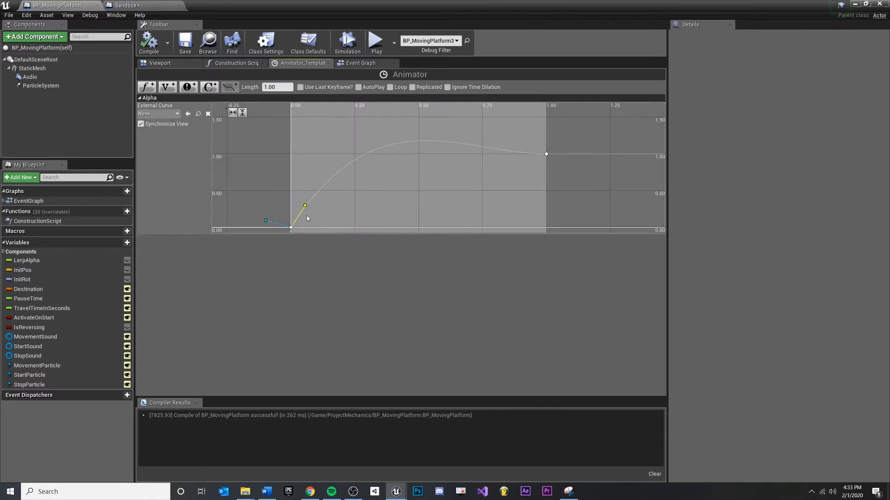
mouse_move(320, 215)
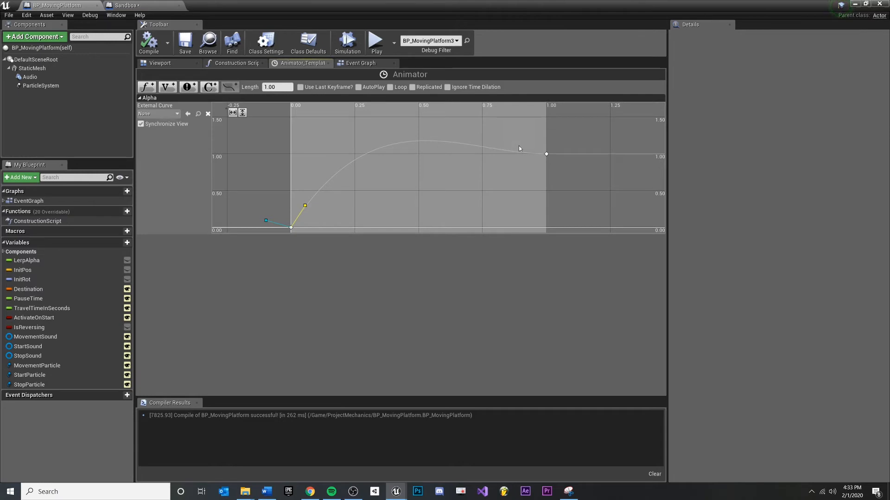
mouse_move(551, 151)
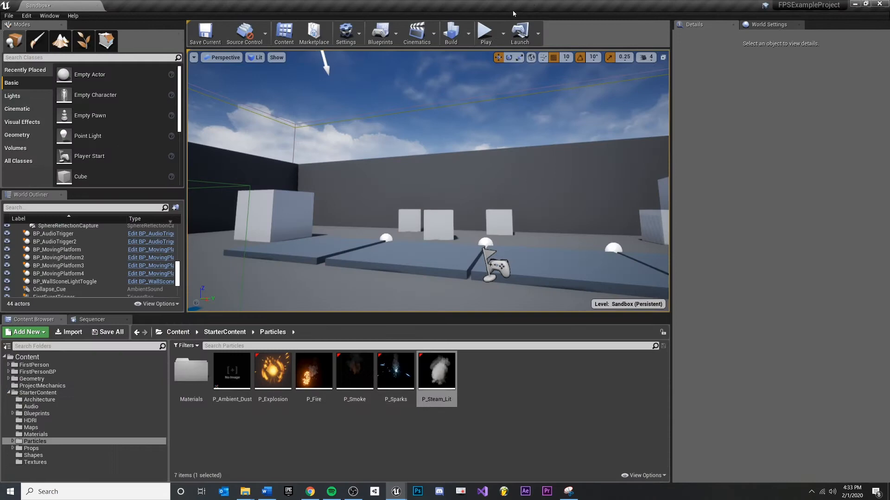
- Play the Sandbox level twice to watch the overshooting platforms, stopping each session
click(485, 33)
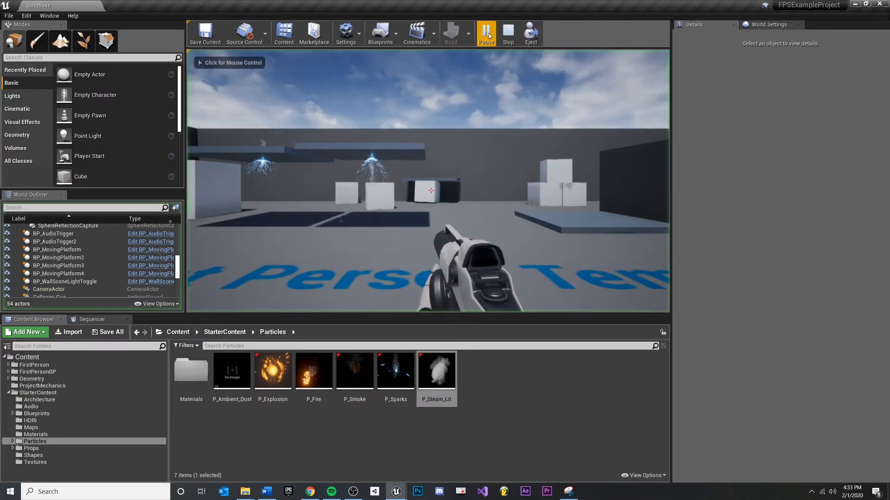
click(485, 34)
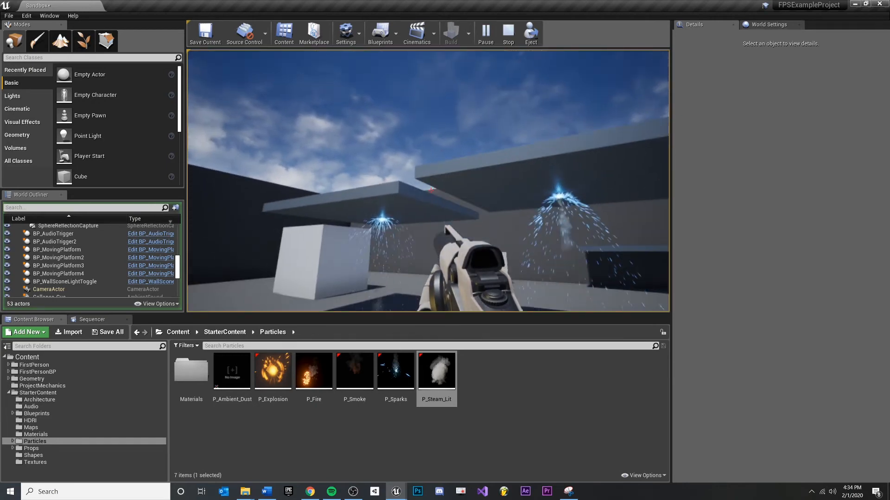
click(506, 34)
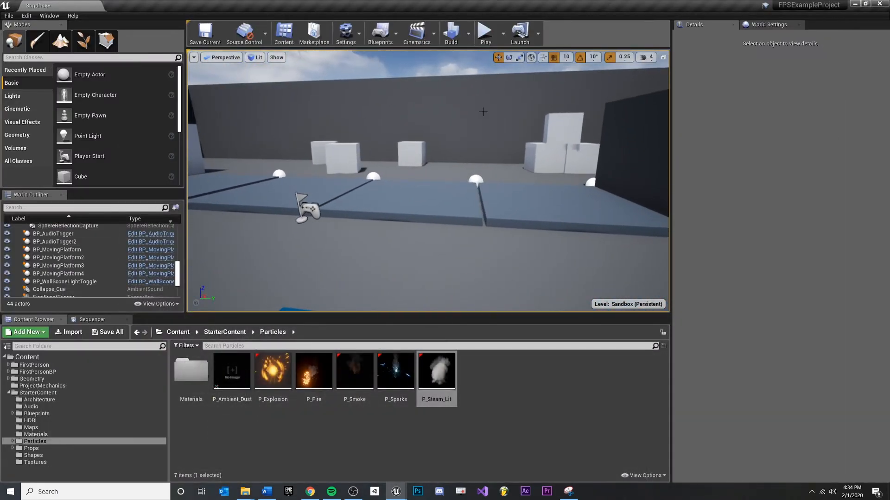
click(484, 33)
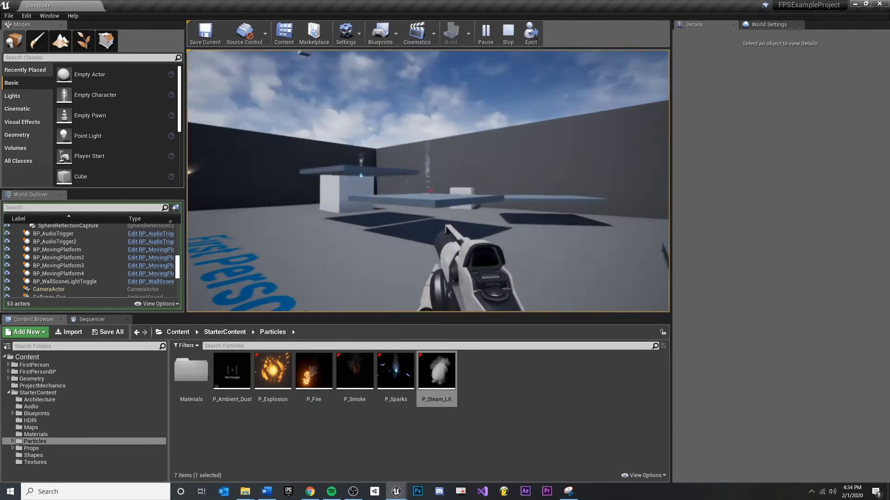
click(507, 34)
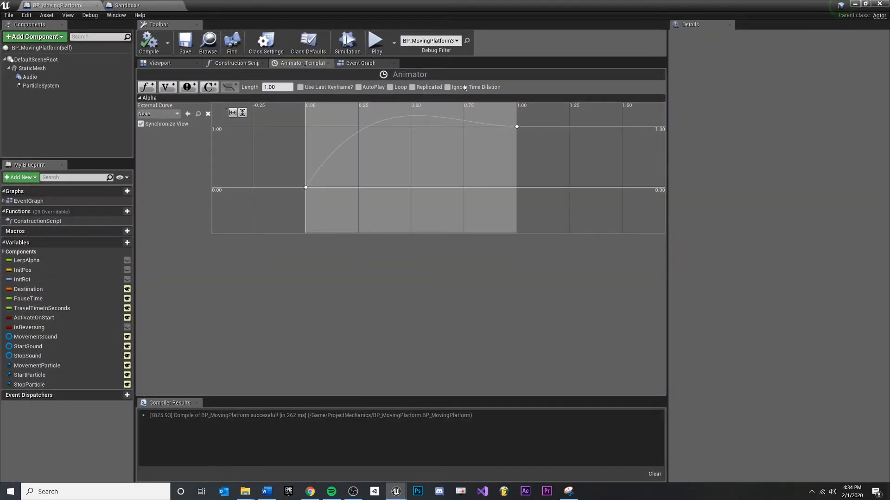
- Reopen the Animator timeline from the Event Graph and flatten the first key's tangents
click(361, 63)
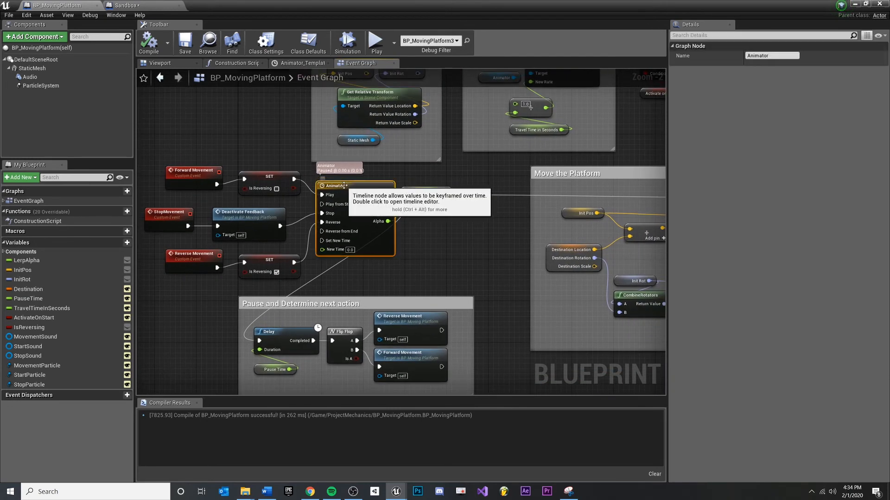
double_click(335, 185)
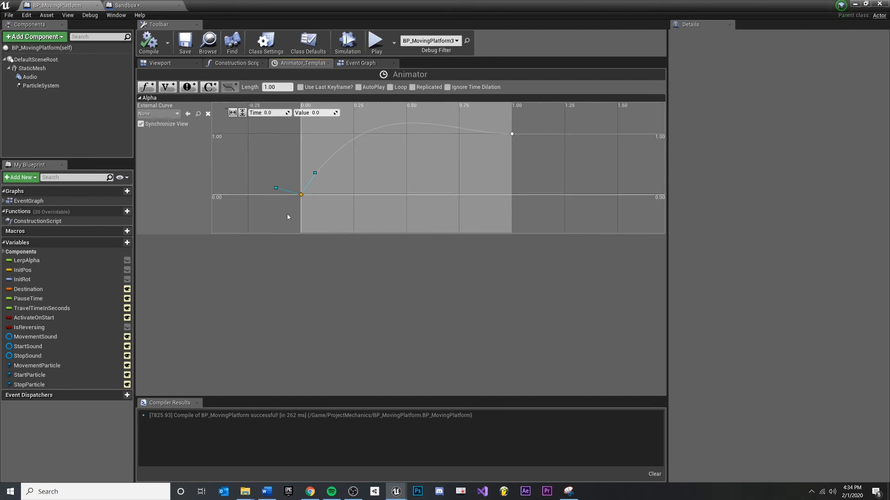
right_click(300, 195)
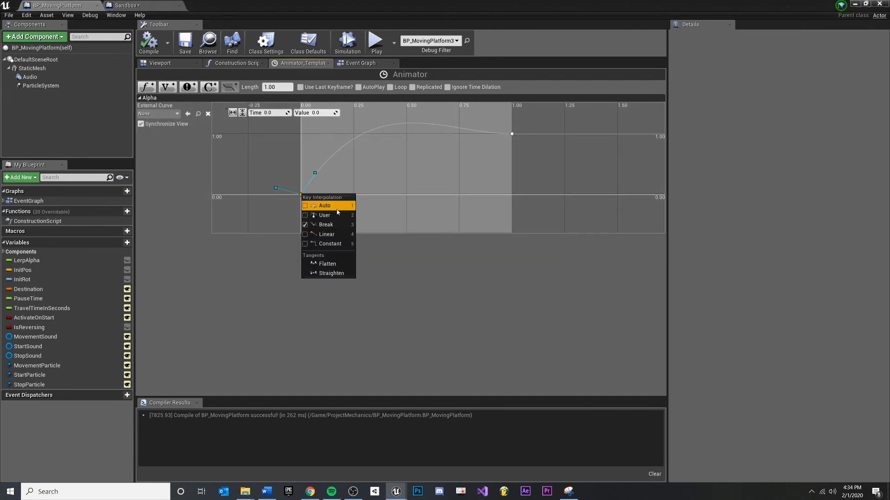
click(325, 205)
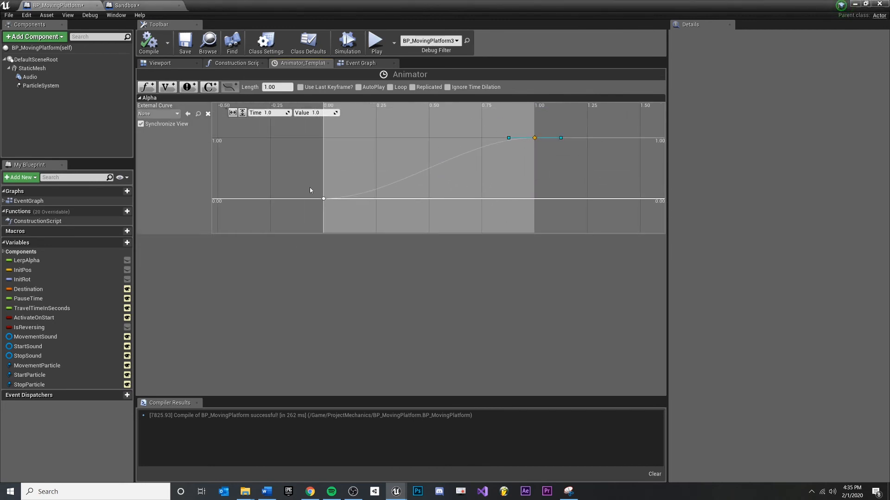
mouse_move(536, 134)
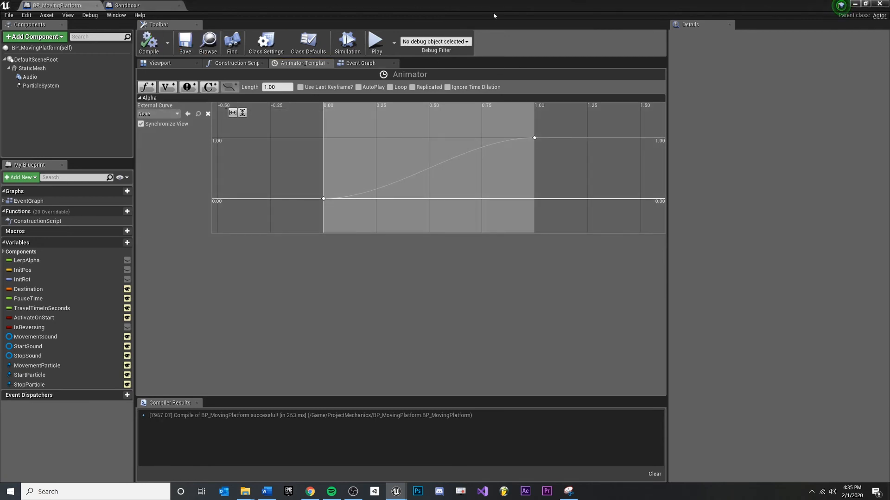
mouse_move(272, 10)
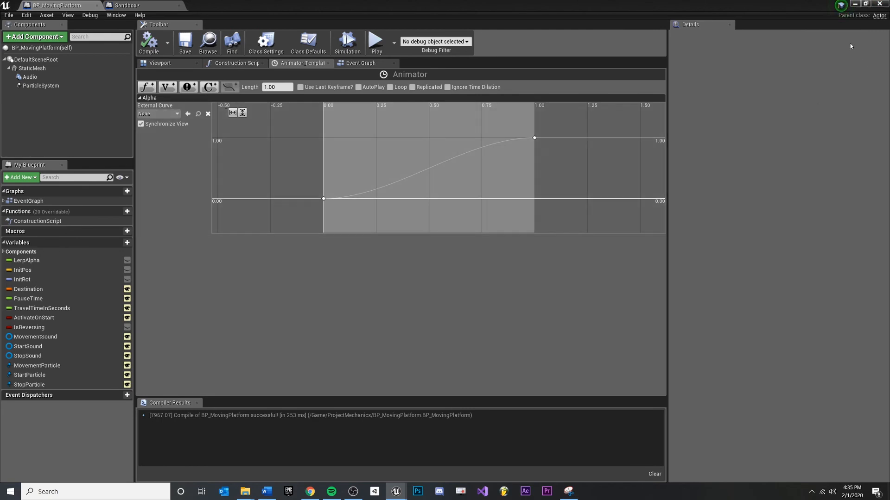
- Check the Sandbox level, then view BP_MovingPlatform's event graph zoomed out
click(125, 5)
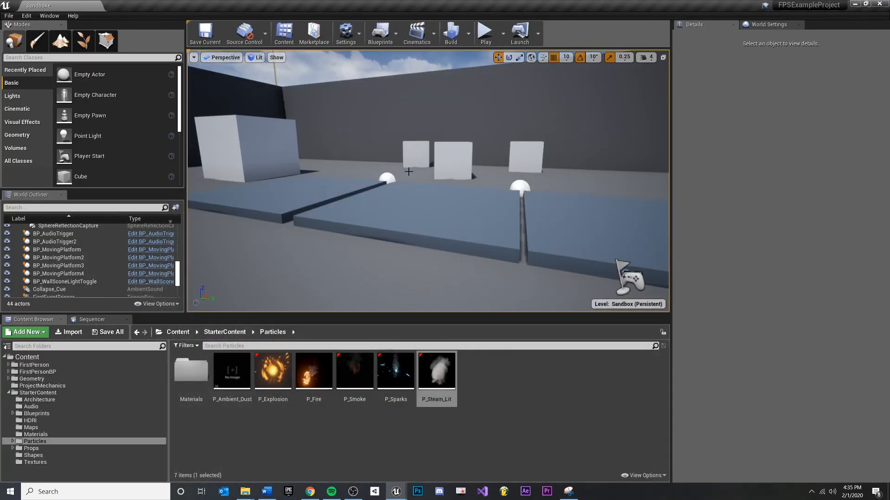
mouse_move(408, 241)
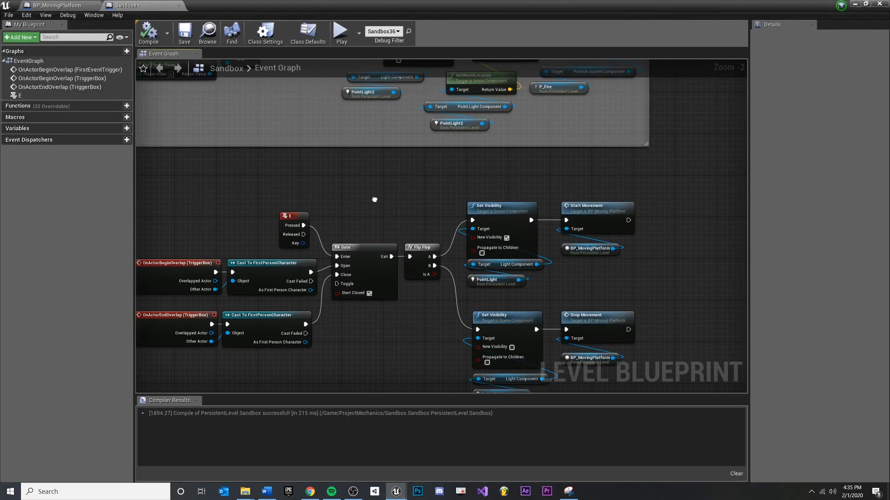
scroll(down, 3)
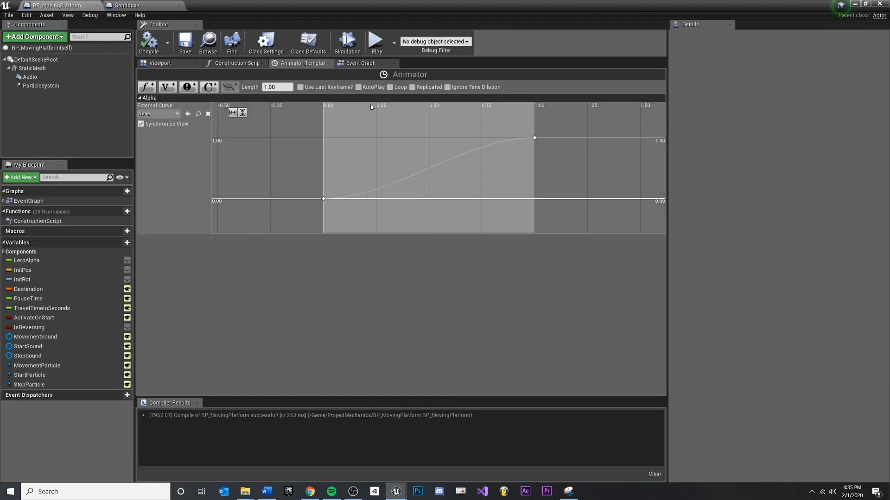
click(360, 63)
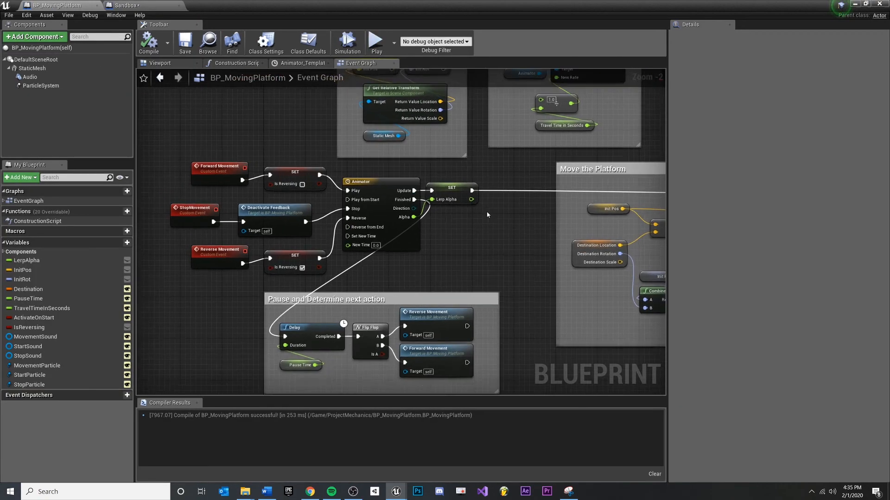
scroll(down, 3)
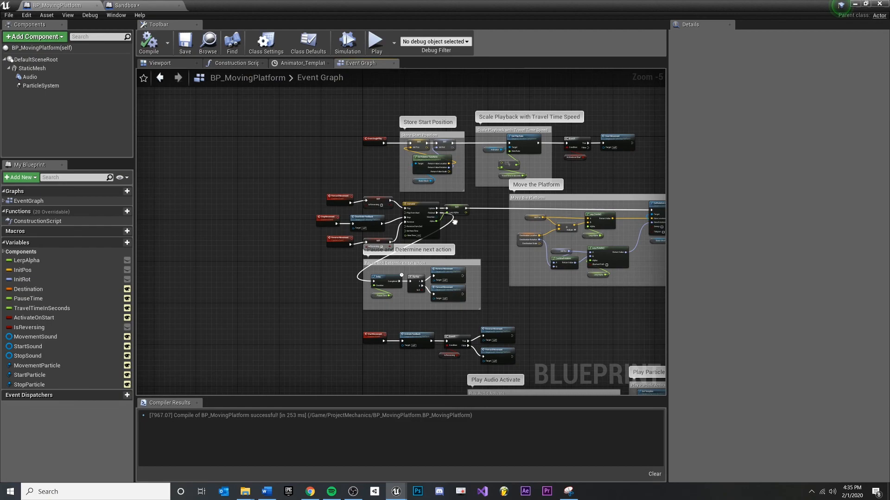